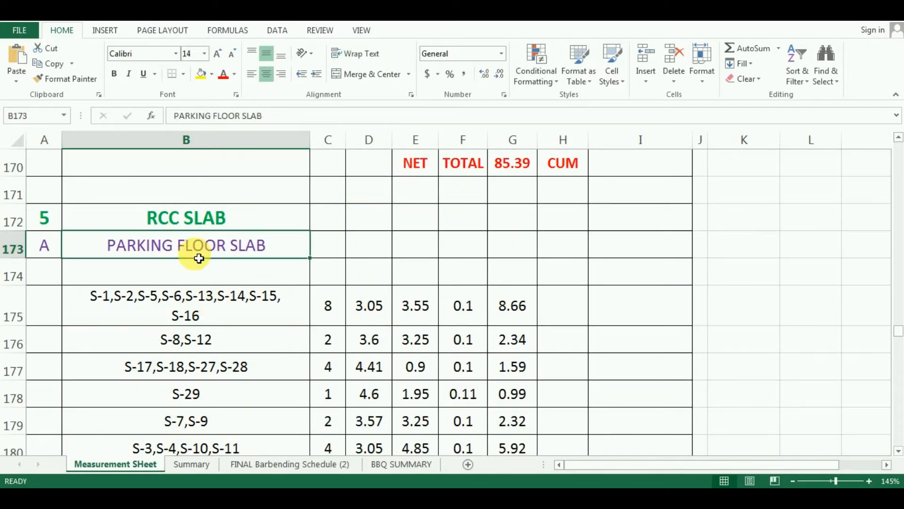
Move through the RCC SLAB and HEADROOM SLAB headings to reach the headroom slab entries.
click(186, 218)
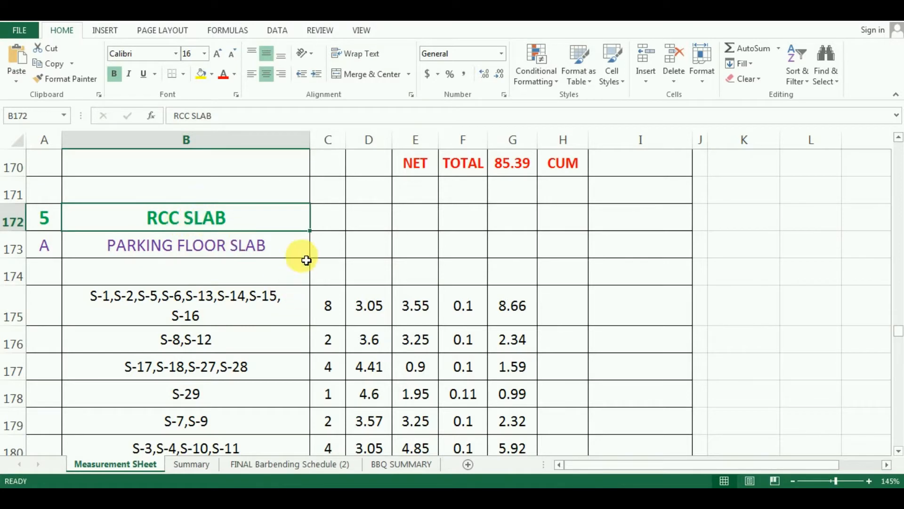
scroll(down, 3)
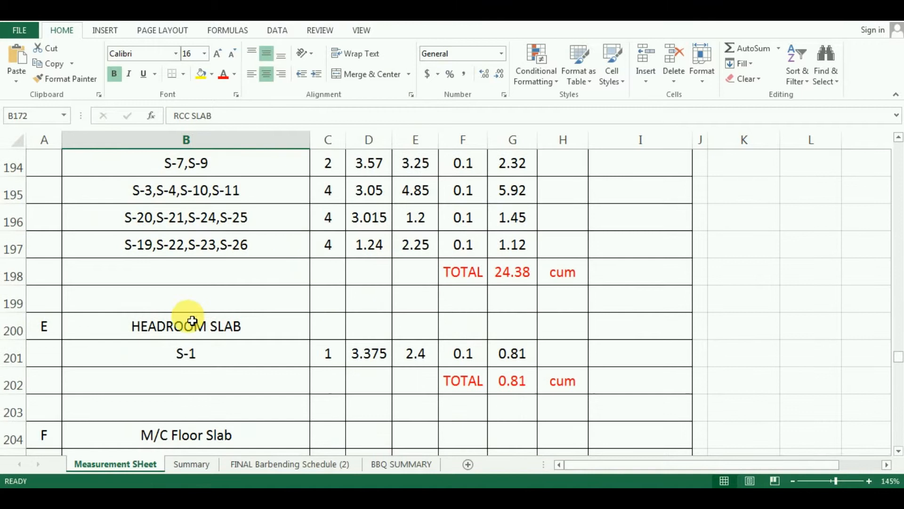
click(186, 326)
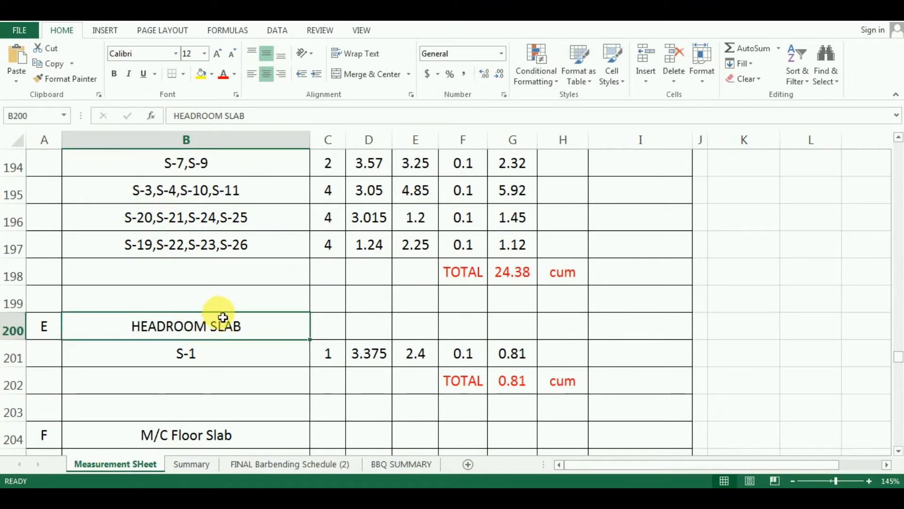
scroll(down, 3)
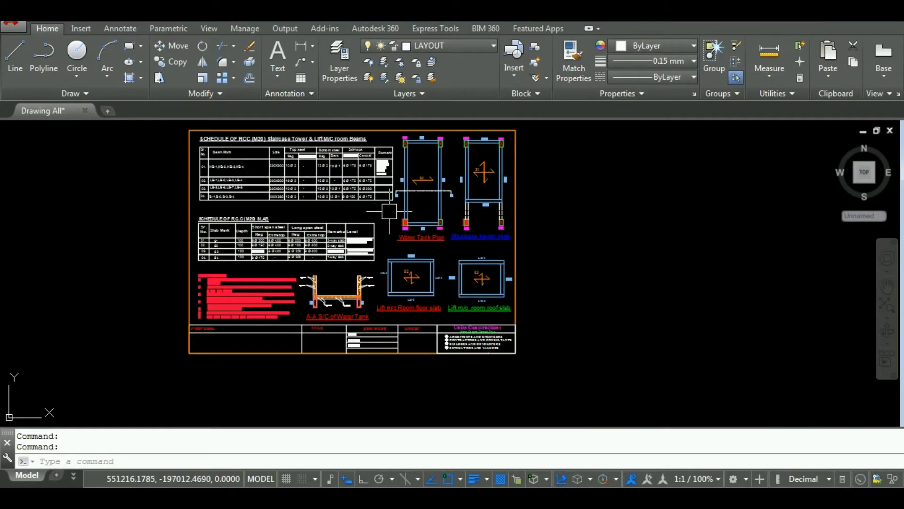
mouse_move(374, 196)
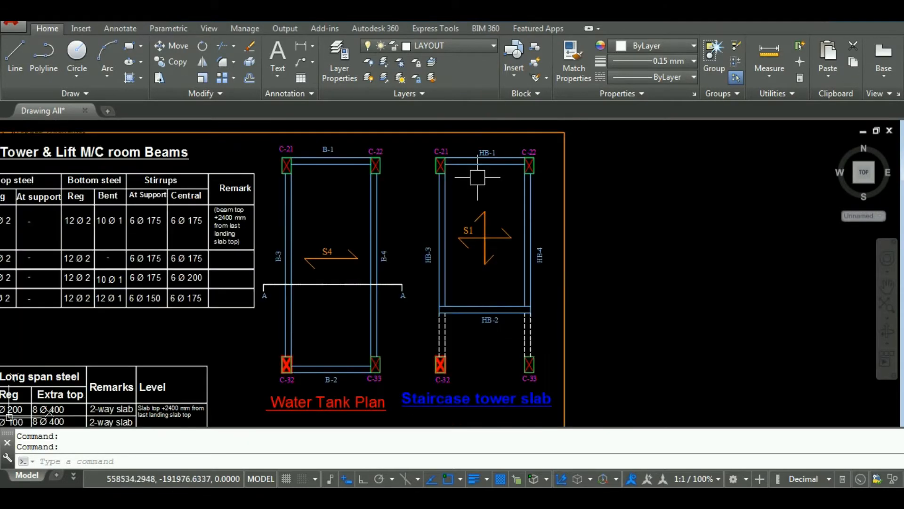
mouse_move(499, 269)
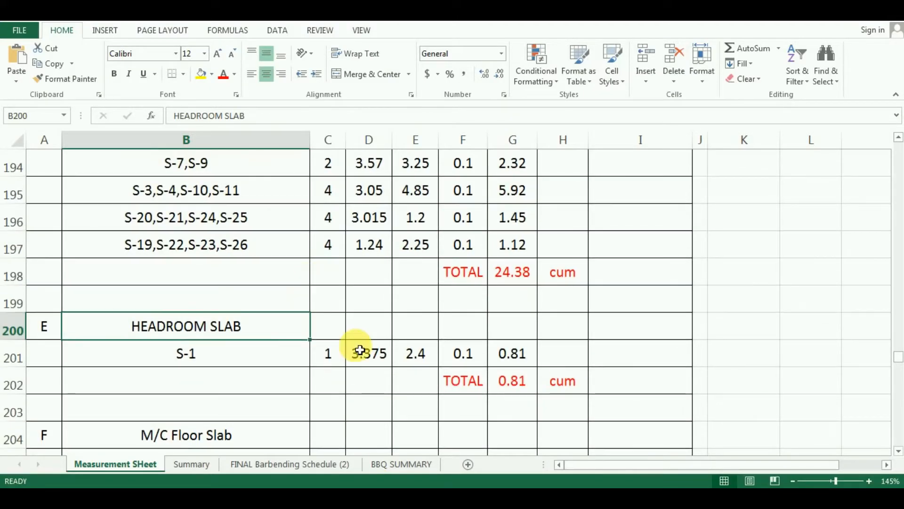
Copy the last terrace slab's volume formula into headroom slab S-1, giving 0.81 cum.
click(415, 354)
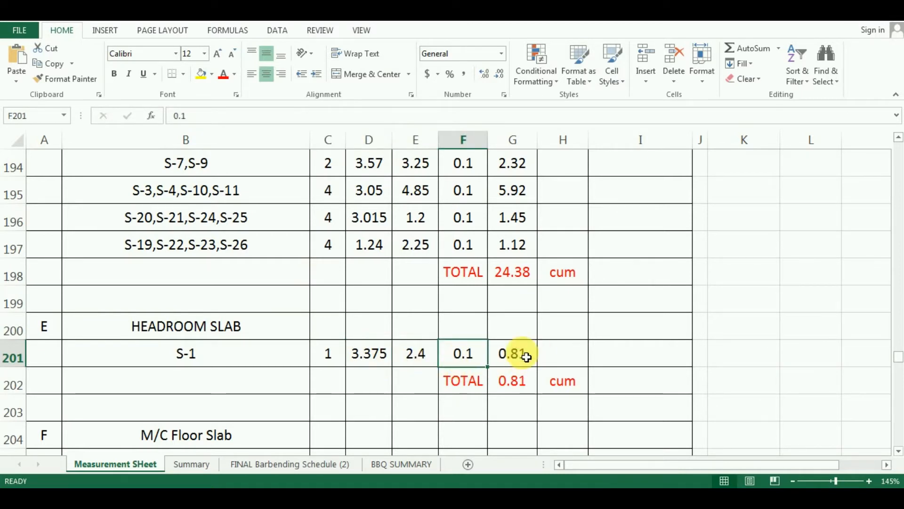
click(513, 244)
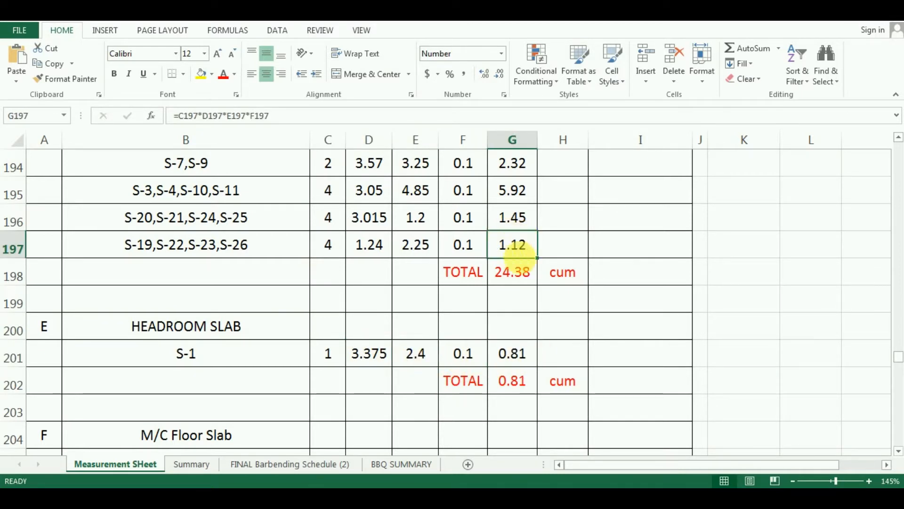
click(512, 354)
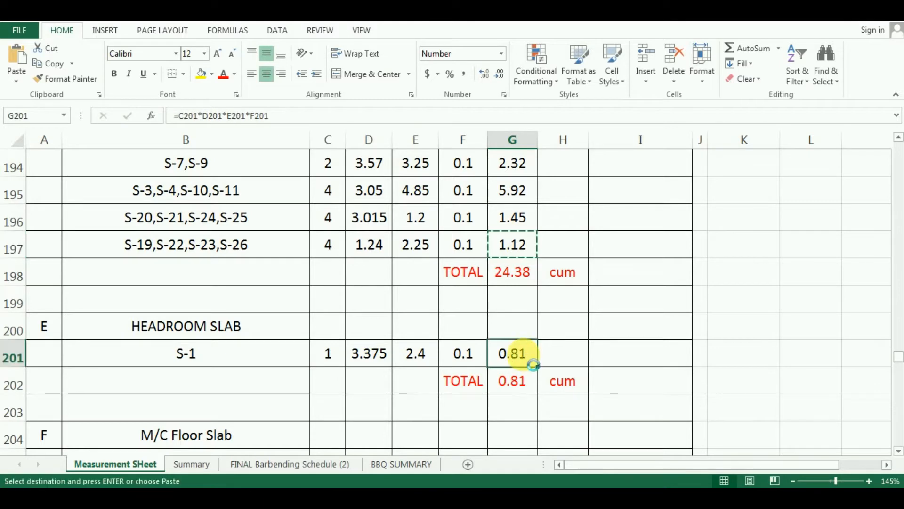
scroll(down, 3)
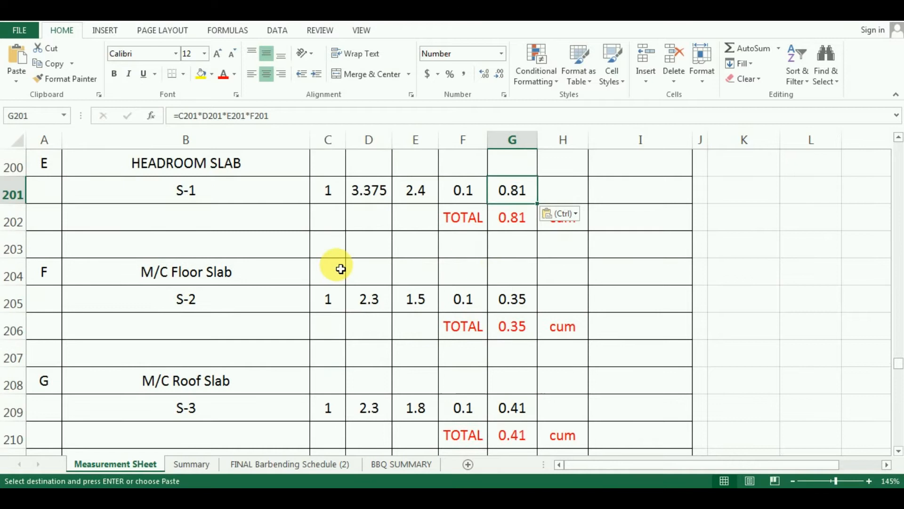
Paste the volume formula into M/C roof slab S-3 (0.41) and confirm NET TOTAL 100.11 CUM.
click(185, 271)
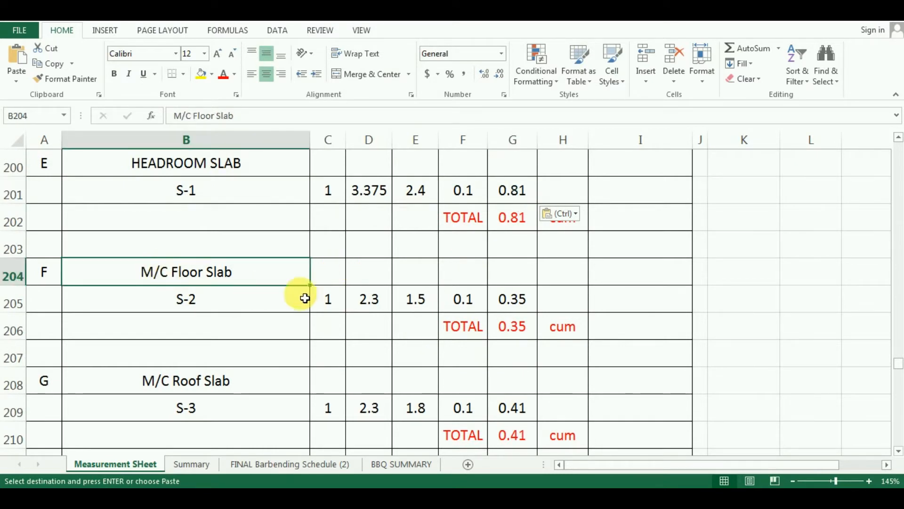
click(368, 298)
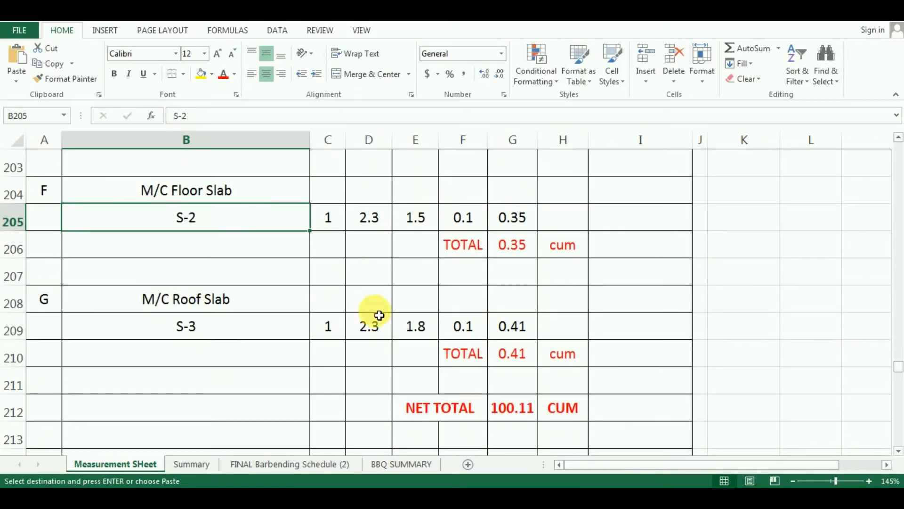
click(464, 218)
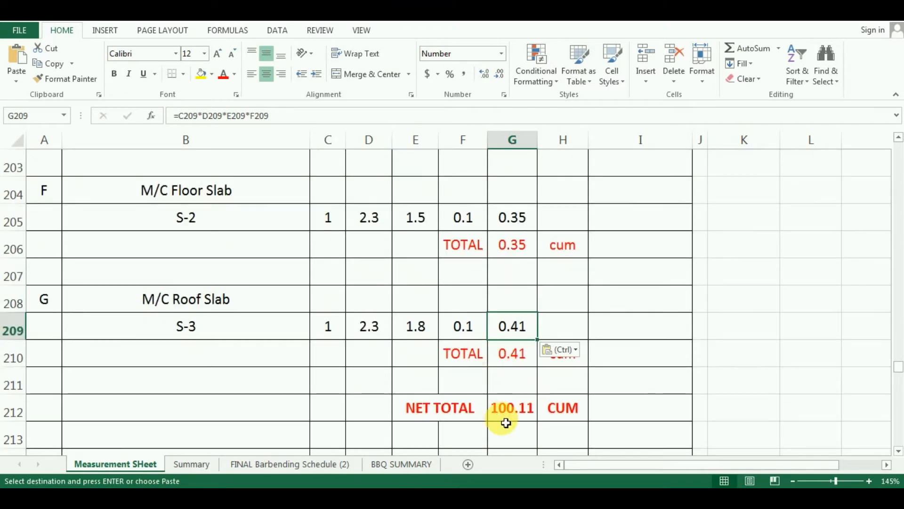
click(512, 406)
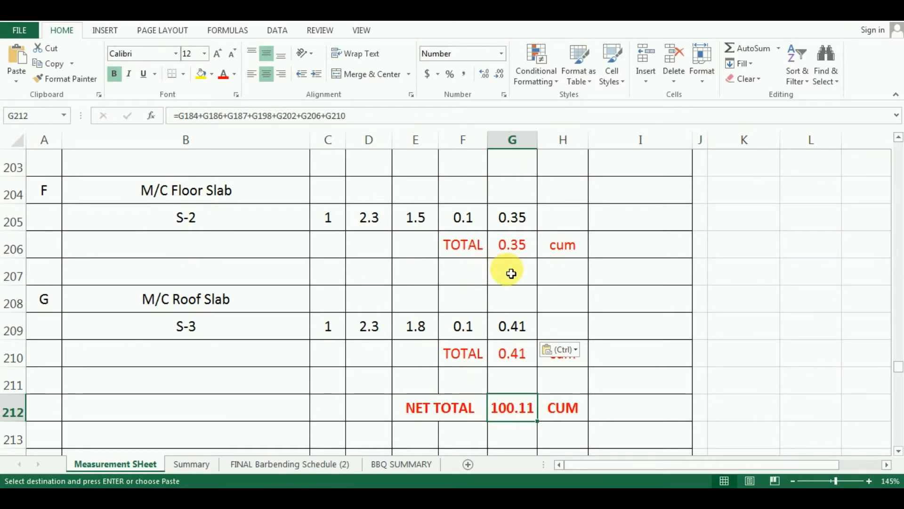
scroll(up, 3)
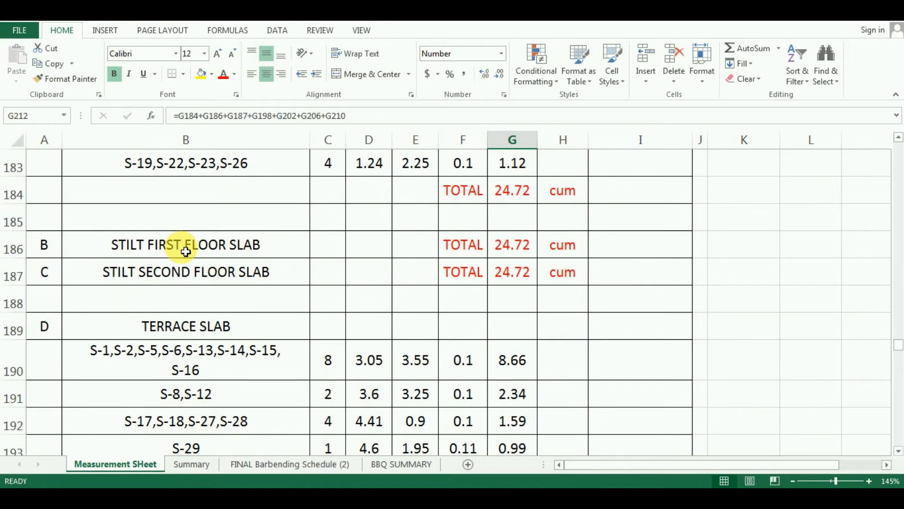
click(185, 245)
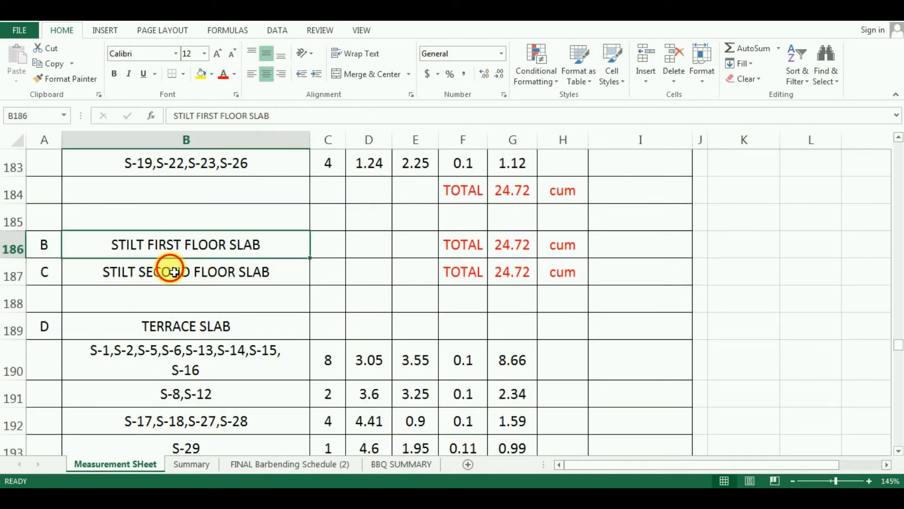
scroll(down, 3)
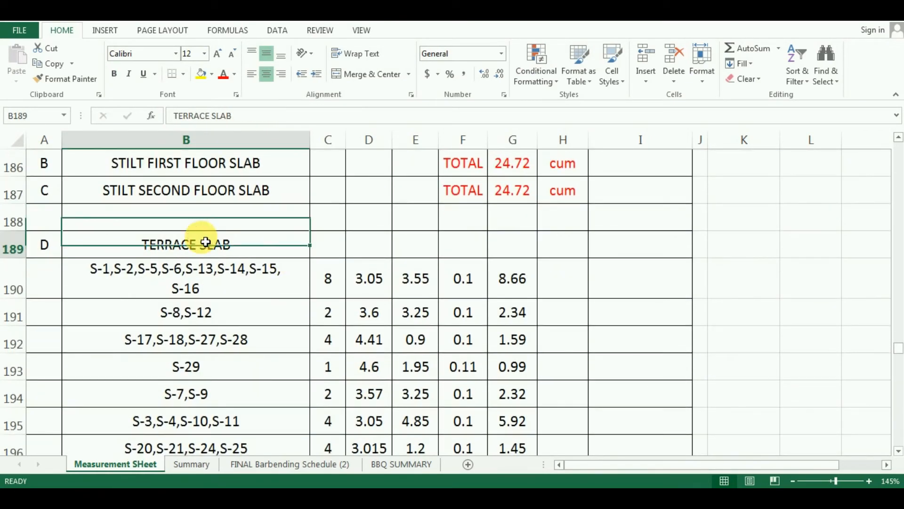
scroll(down, 3)
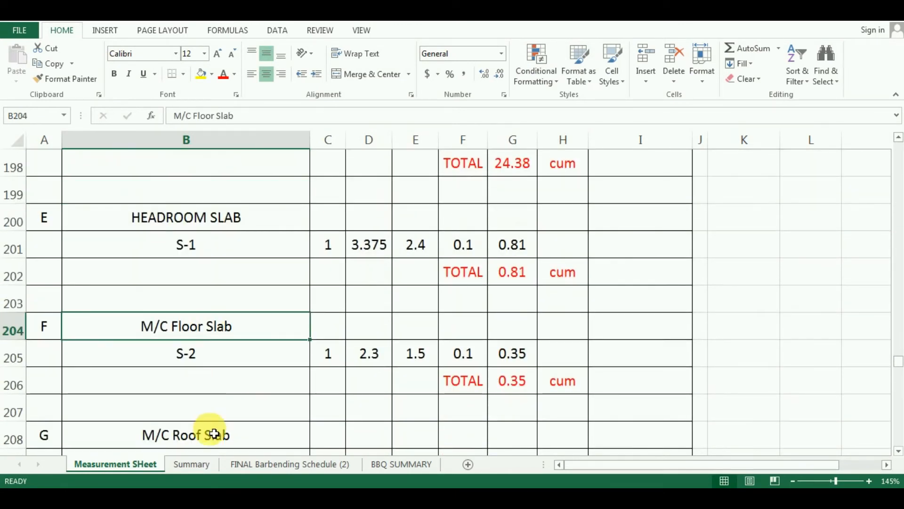
scroll(down, 3)
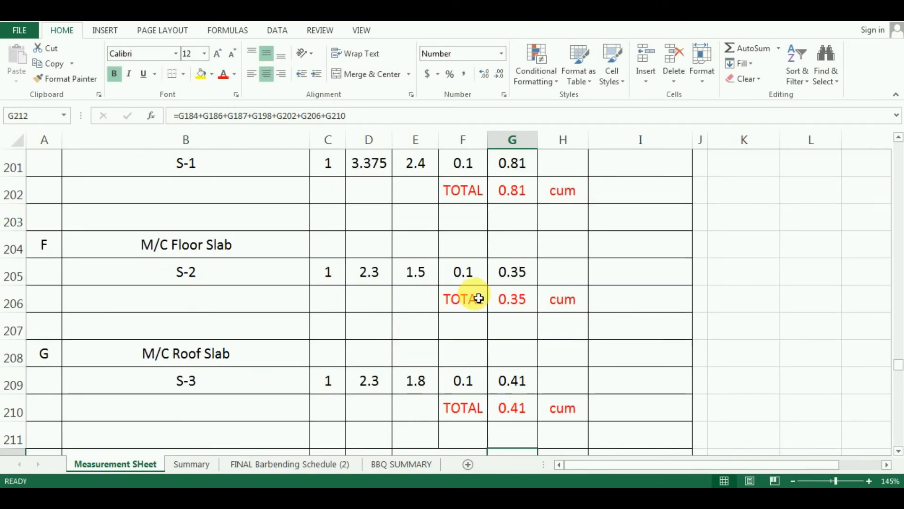
mouse_move(645, 306)
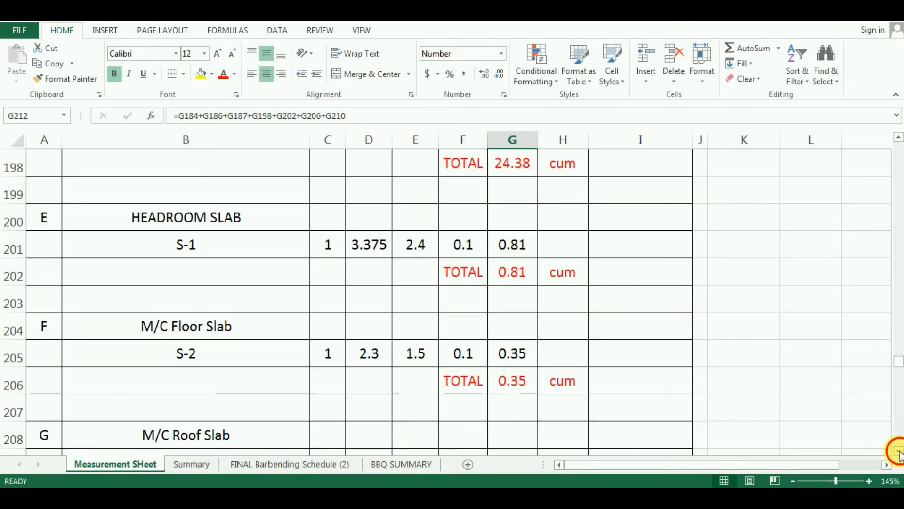
scroll(down, 3)
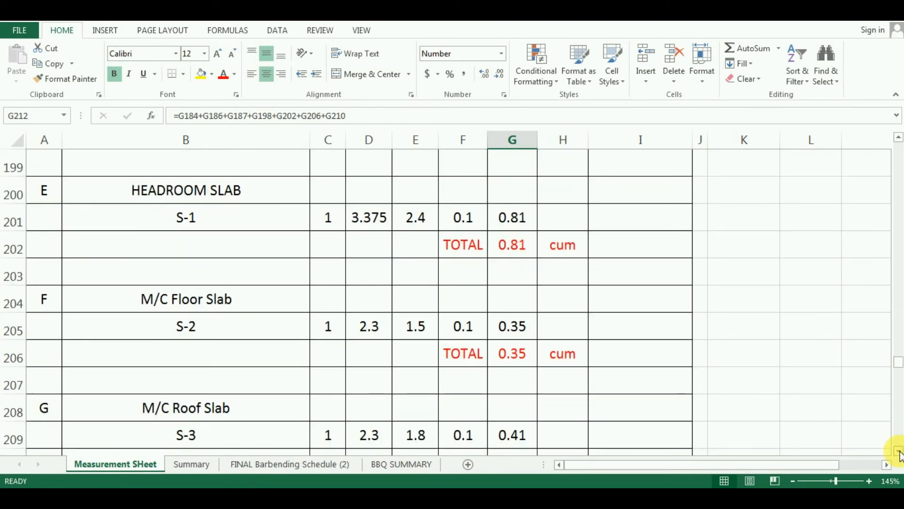
scroll(down, 3)
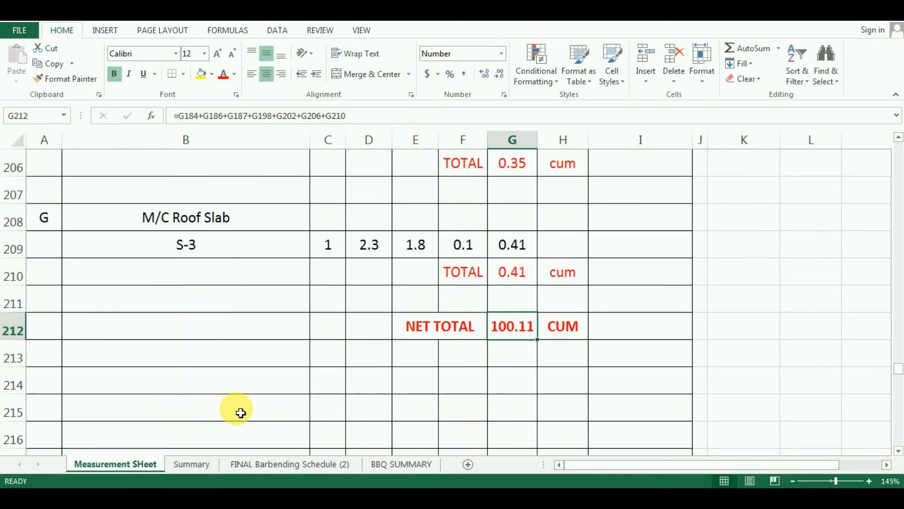
scroll(down, 3)
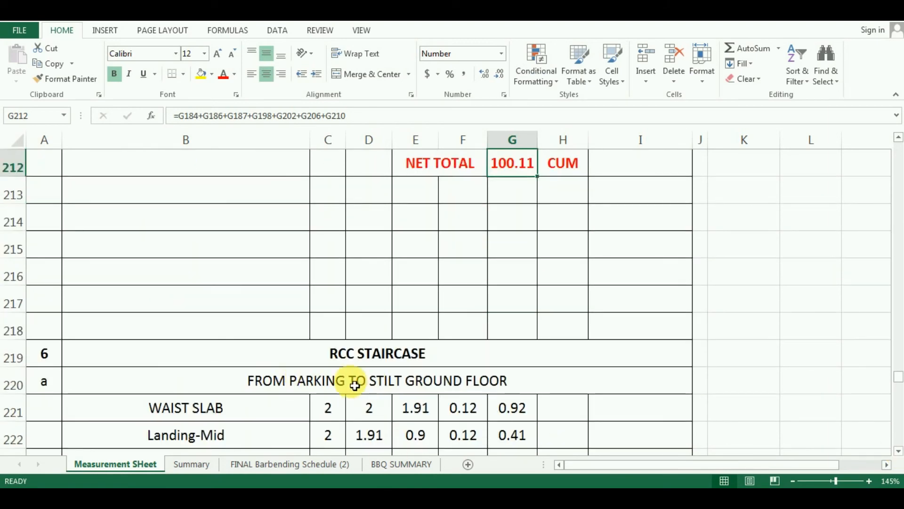